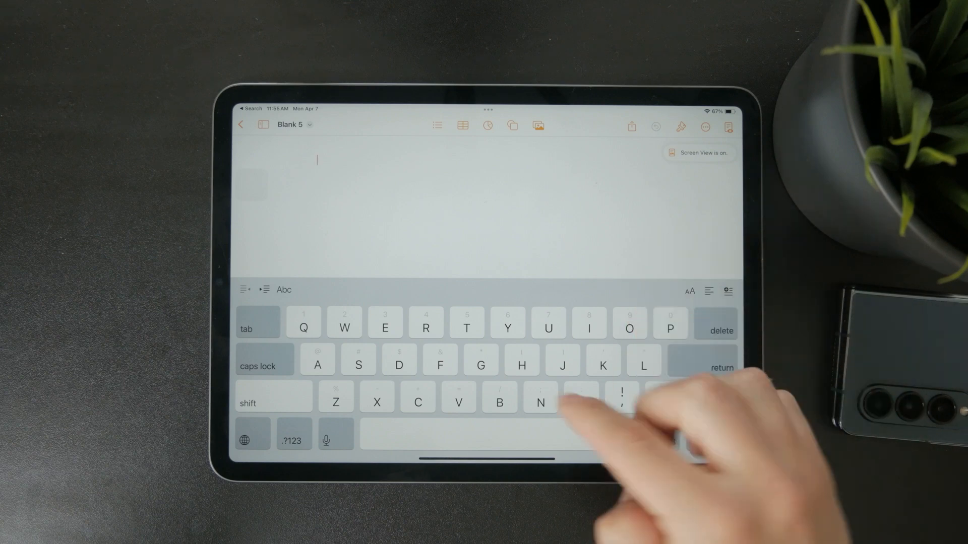
Type 'Hello' at the top of the blank document
{"action": "type", "text": "Hello"}
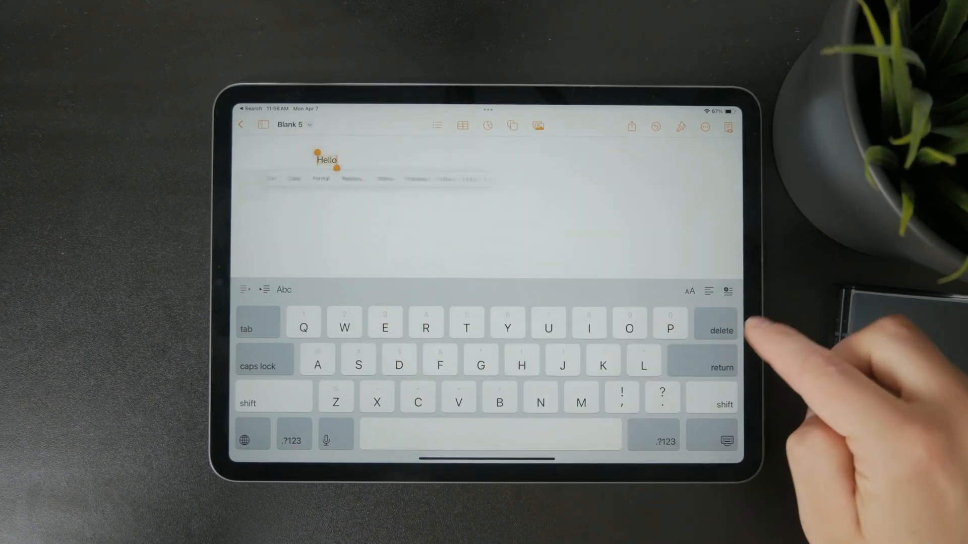
Choose a larger font size for 'Hello' from the font size options
{"action": "left_click", "coordinate": [680, 126]}
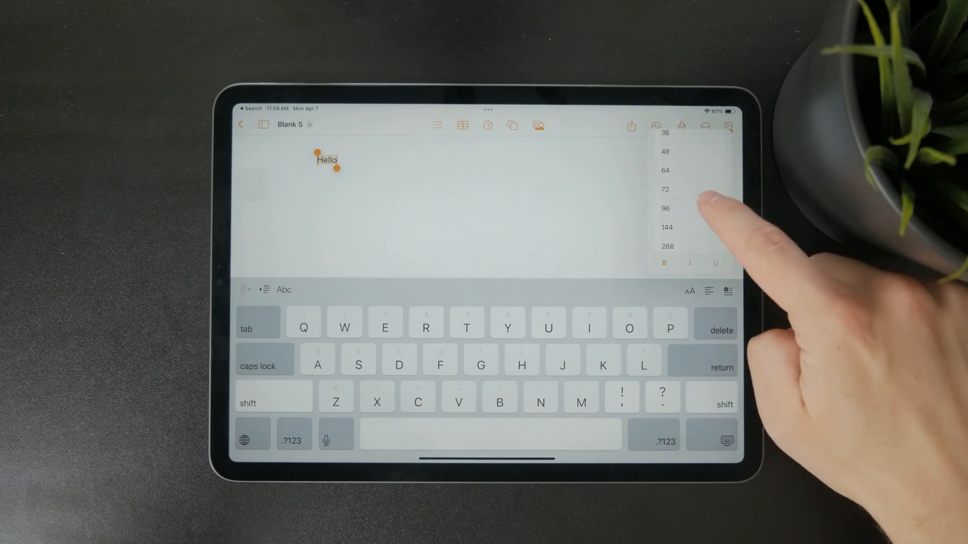
{"action": "left_click", "coordinate": [665, 209]}
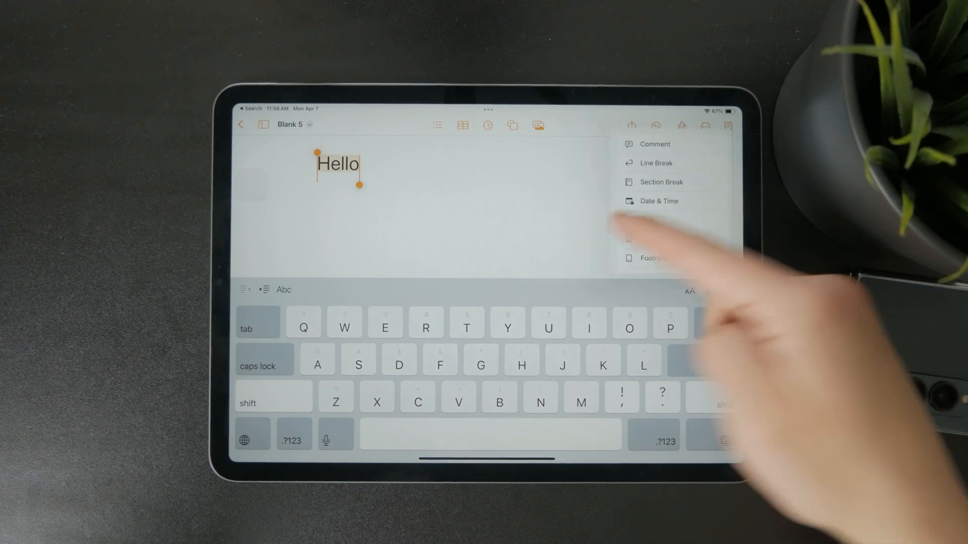
Place the insertion point below 'Hello' and start inserting a drawing
{"action": "left_click", "coordinate": [538, 124]}
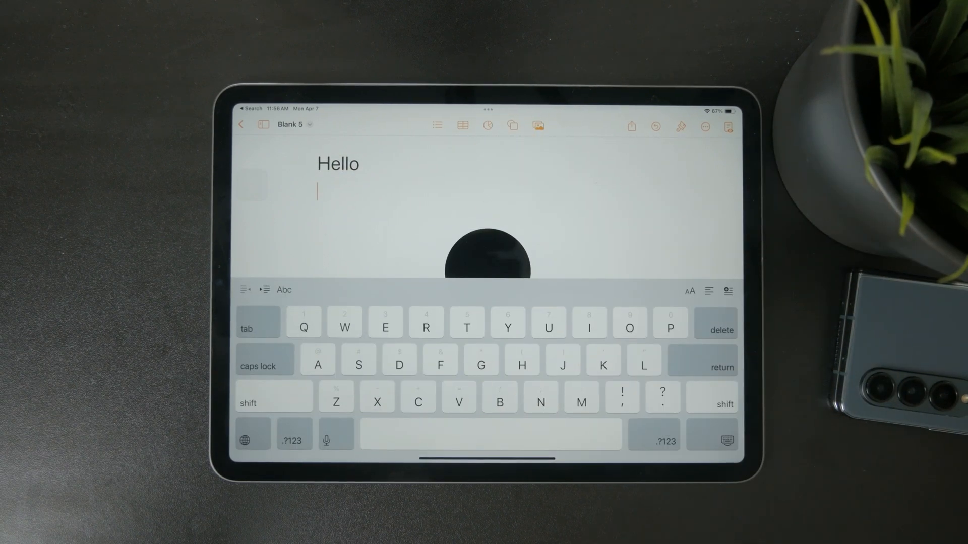
{"action": "left_click", "coordinate": [537, 126]}
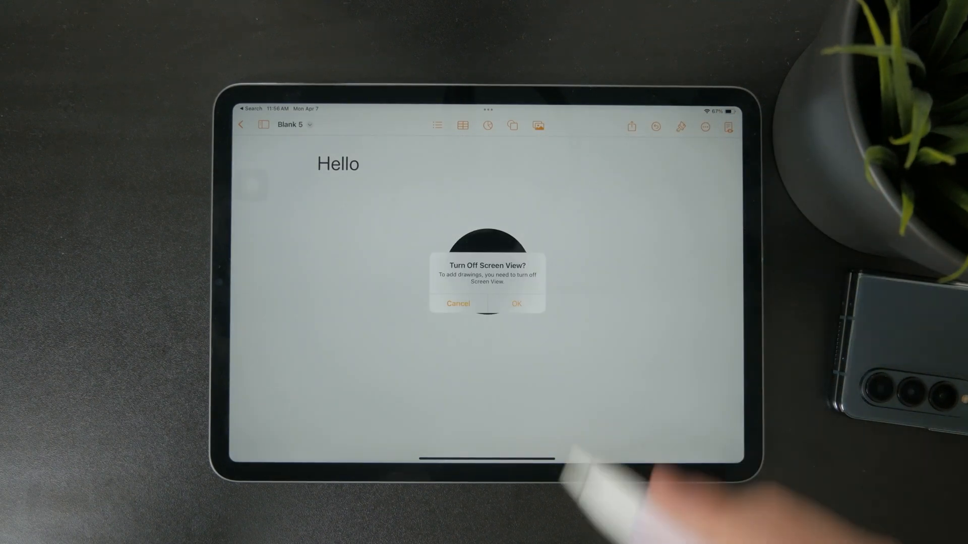
Turn off Screen View, sketch a handwritten signature-like mark, and finish the drawing
{"action": "left_click", "coordinate": [517, 303]}
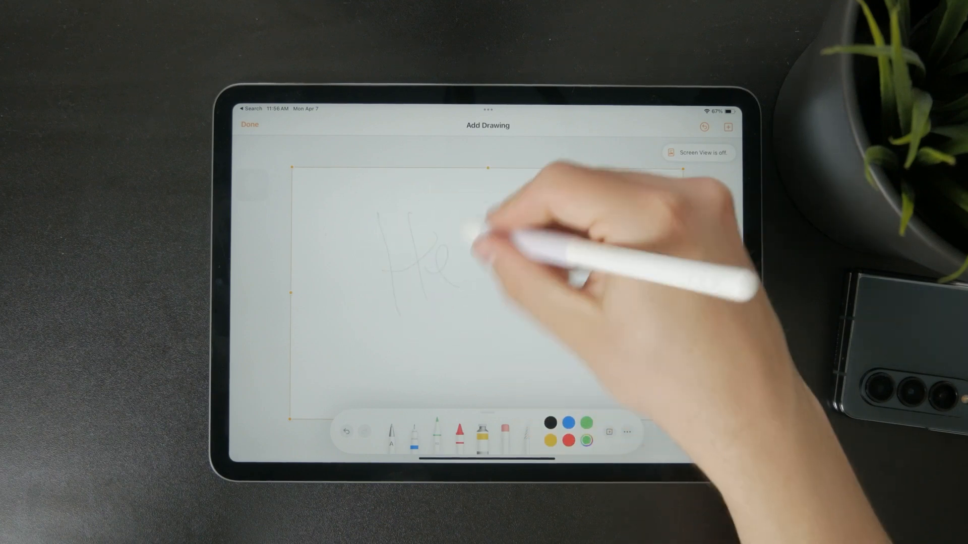
{"action": "left_click_drag", "start_coordinate": [451, 253], "coordinate": [500, 259]}
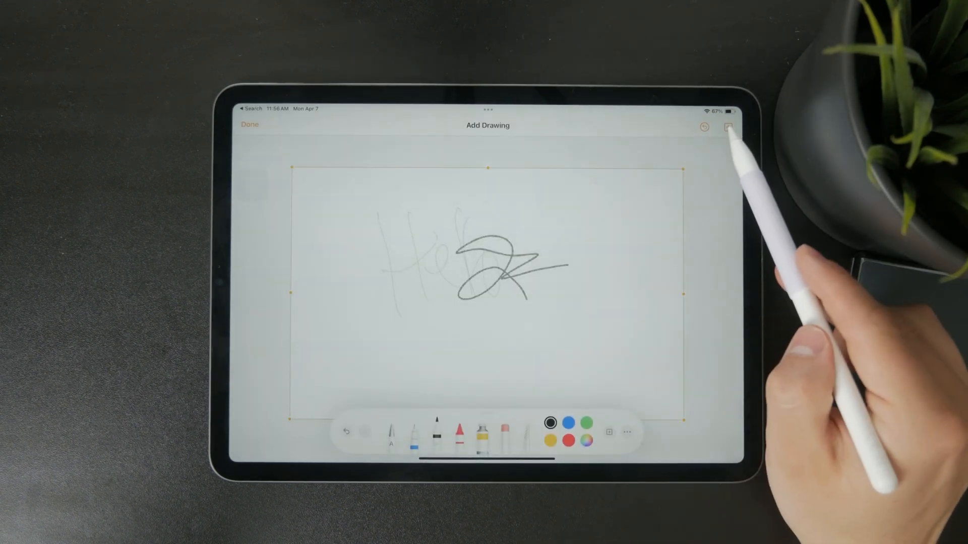
{"action": "left_click", "coordinate": [250, 124]}
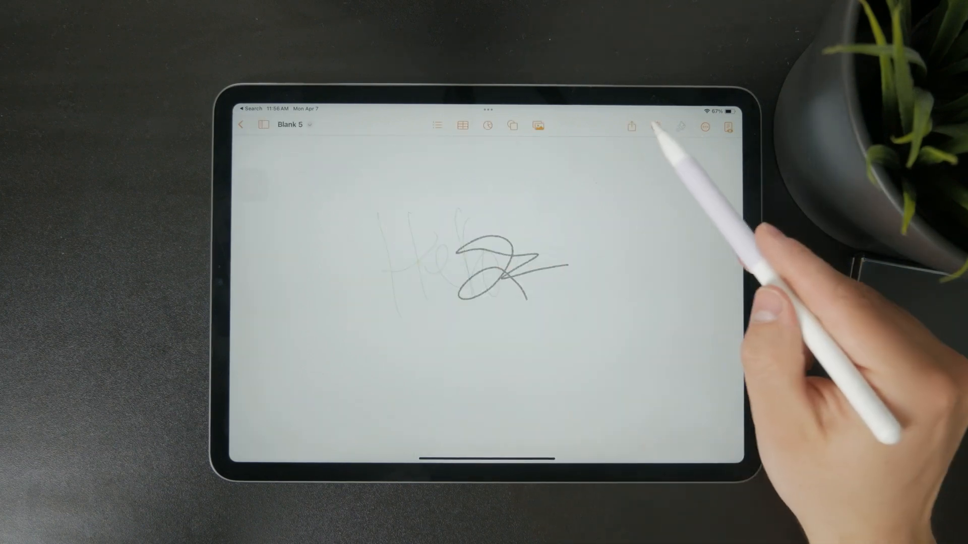